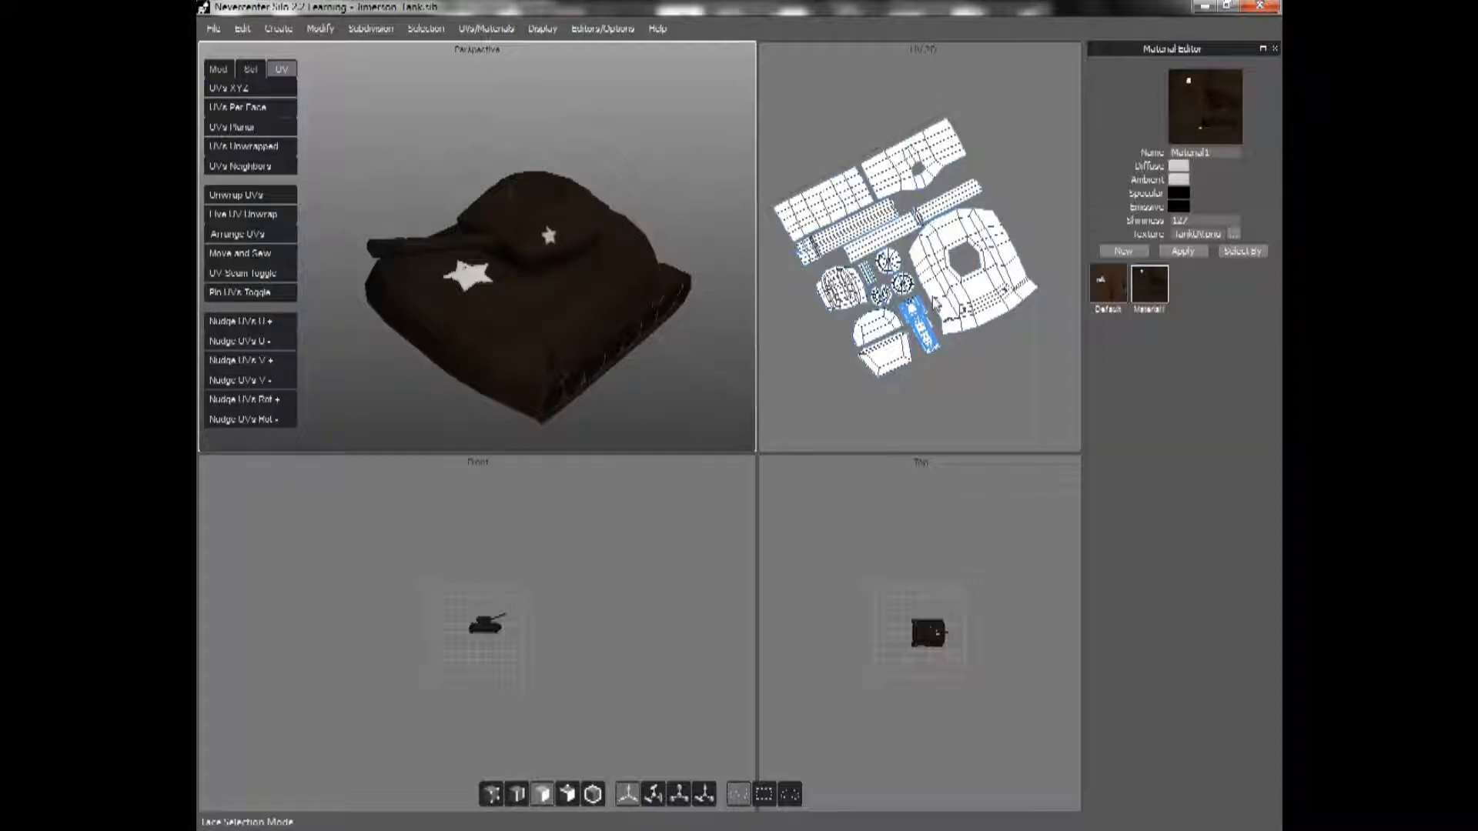
- Replace the textured tank with the plain white tank using a new blank material
left_click(616, 238)
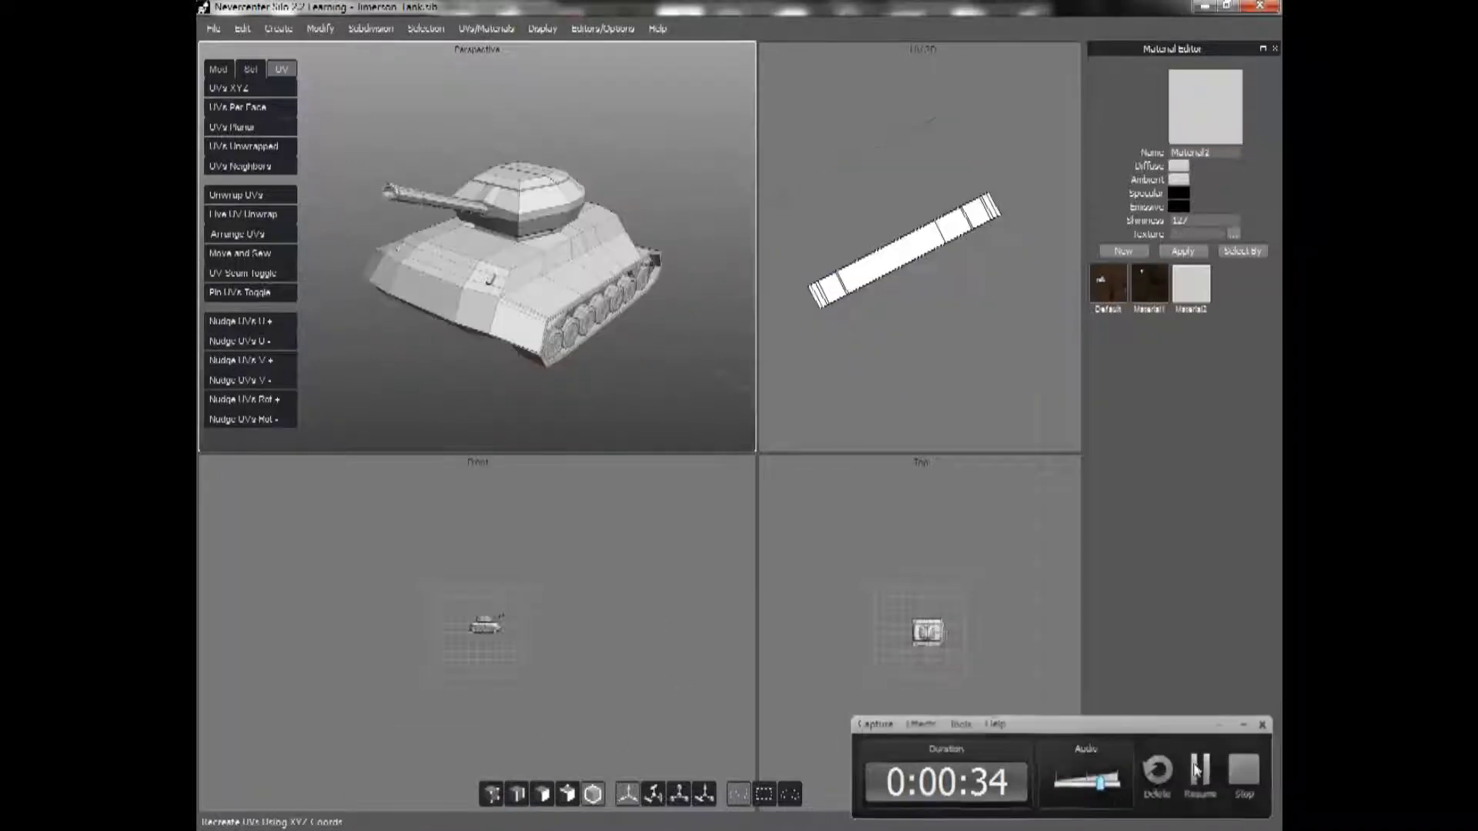
- Switch to edge selection and bring up the modelling tools for the turret-top loop
left_click(1261, 724)
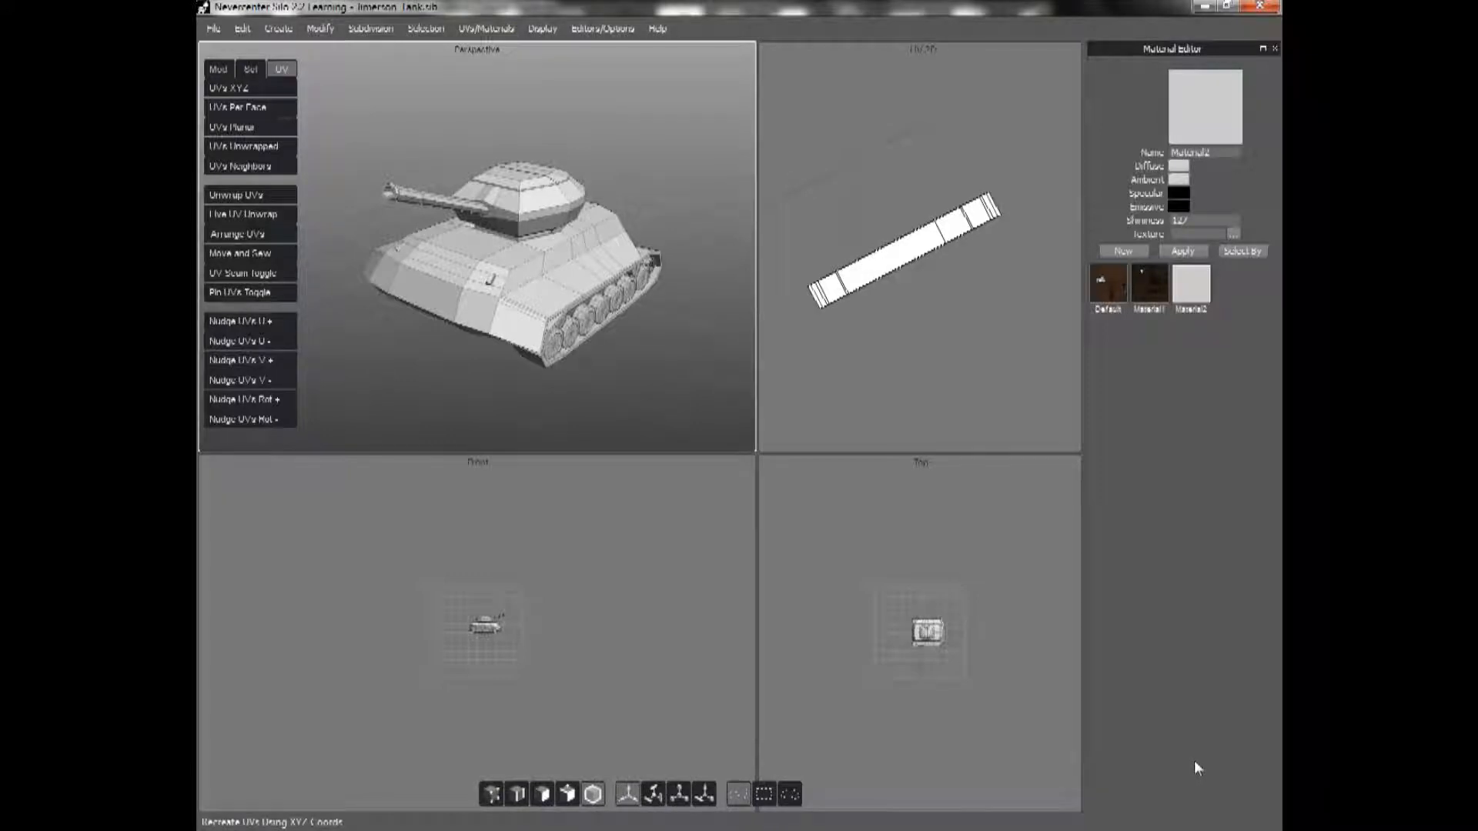
mouse_move(928, 179)
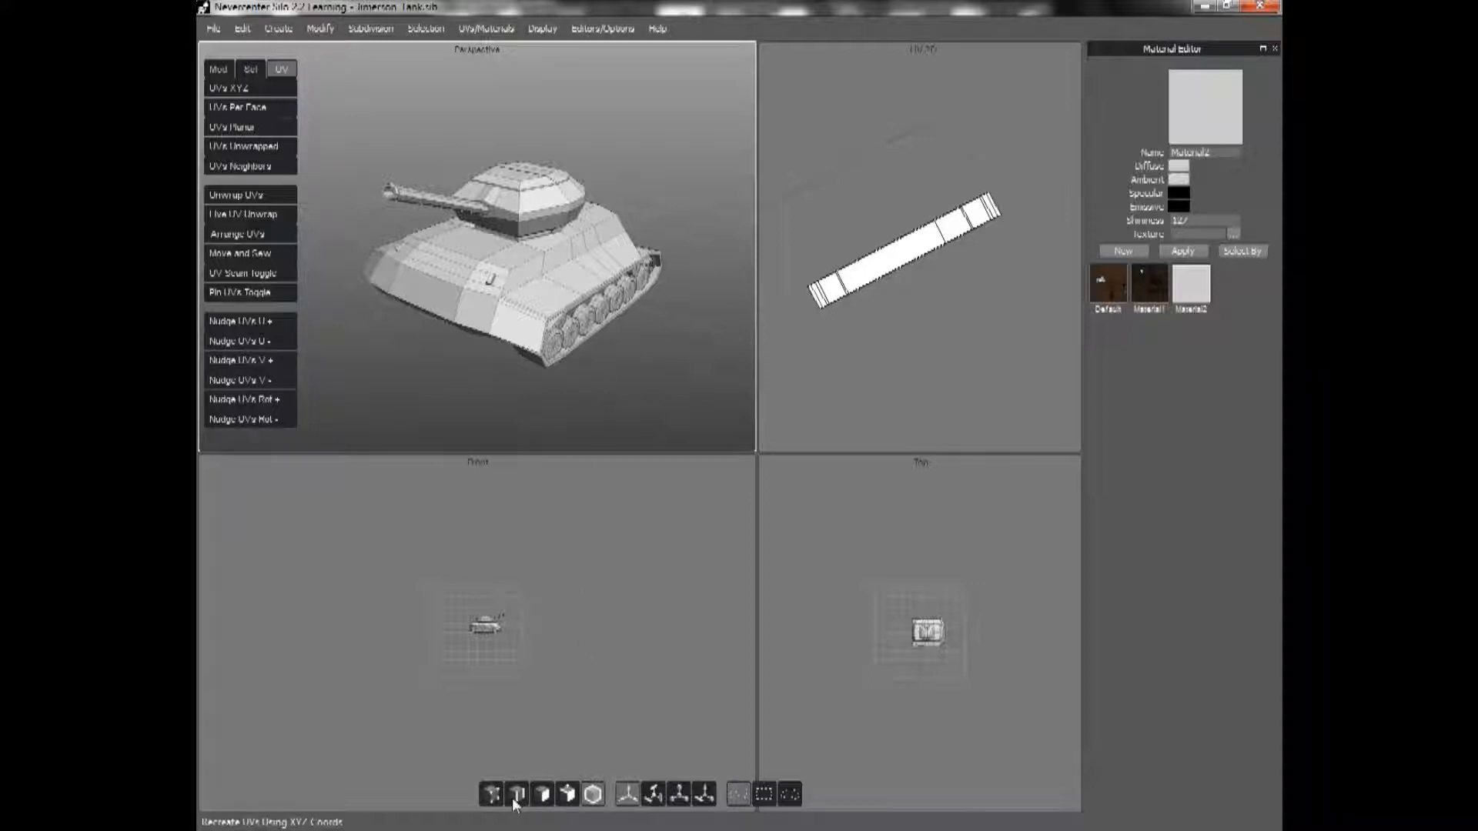
left_click(519, 813)
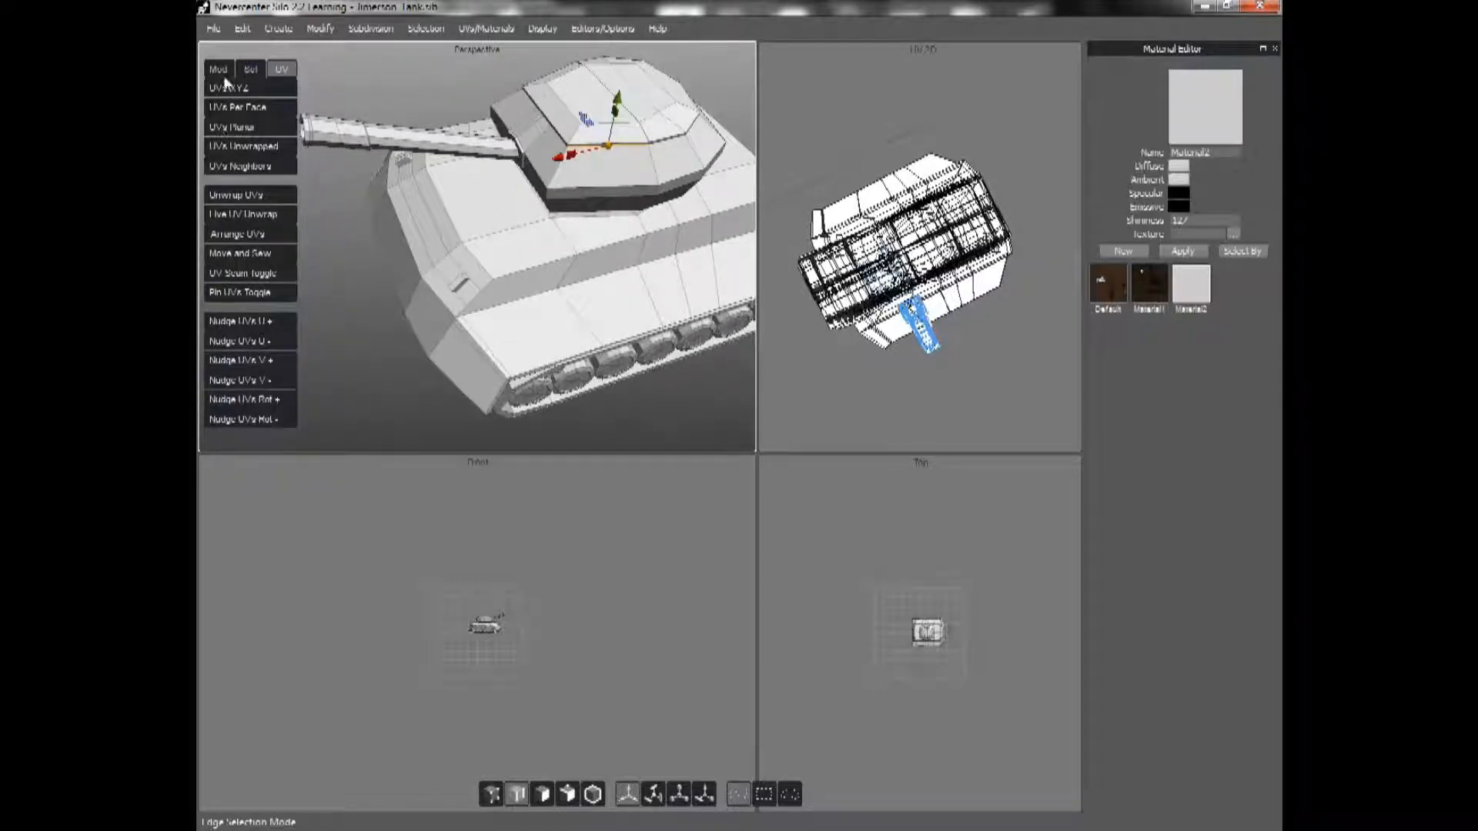
left_click(220, 68)
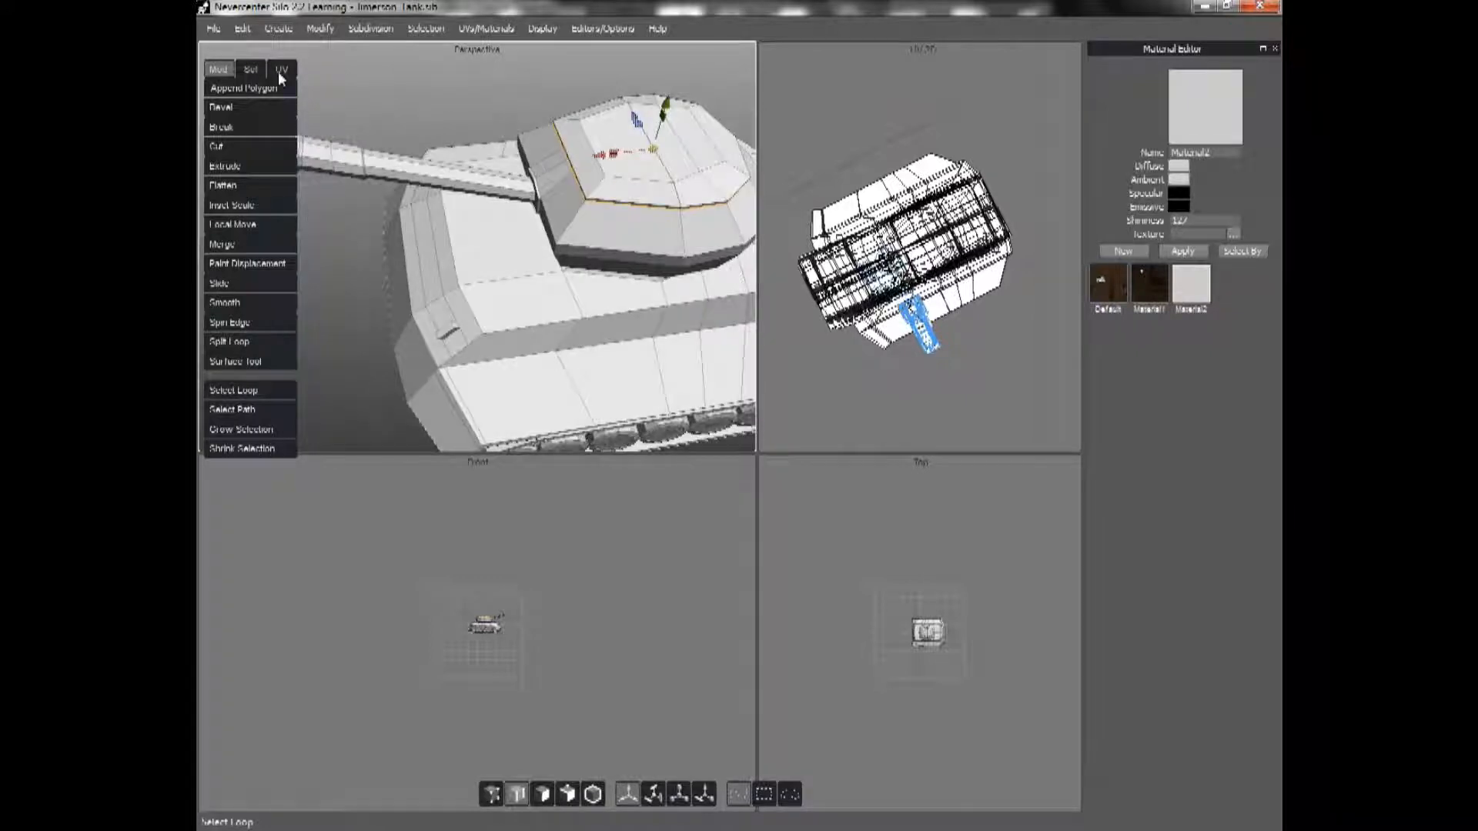
- Mark the turret-top loop as a UV seam, then adjust Display options
left_click(284, 69)
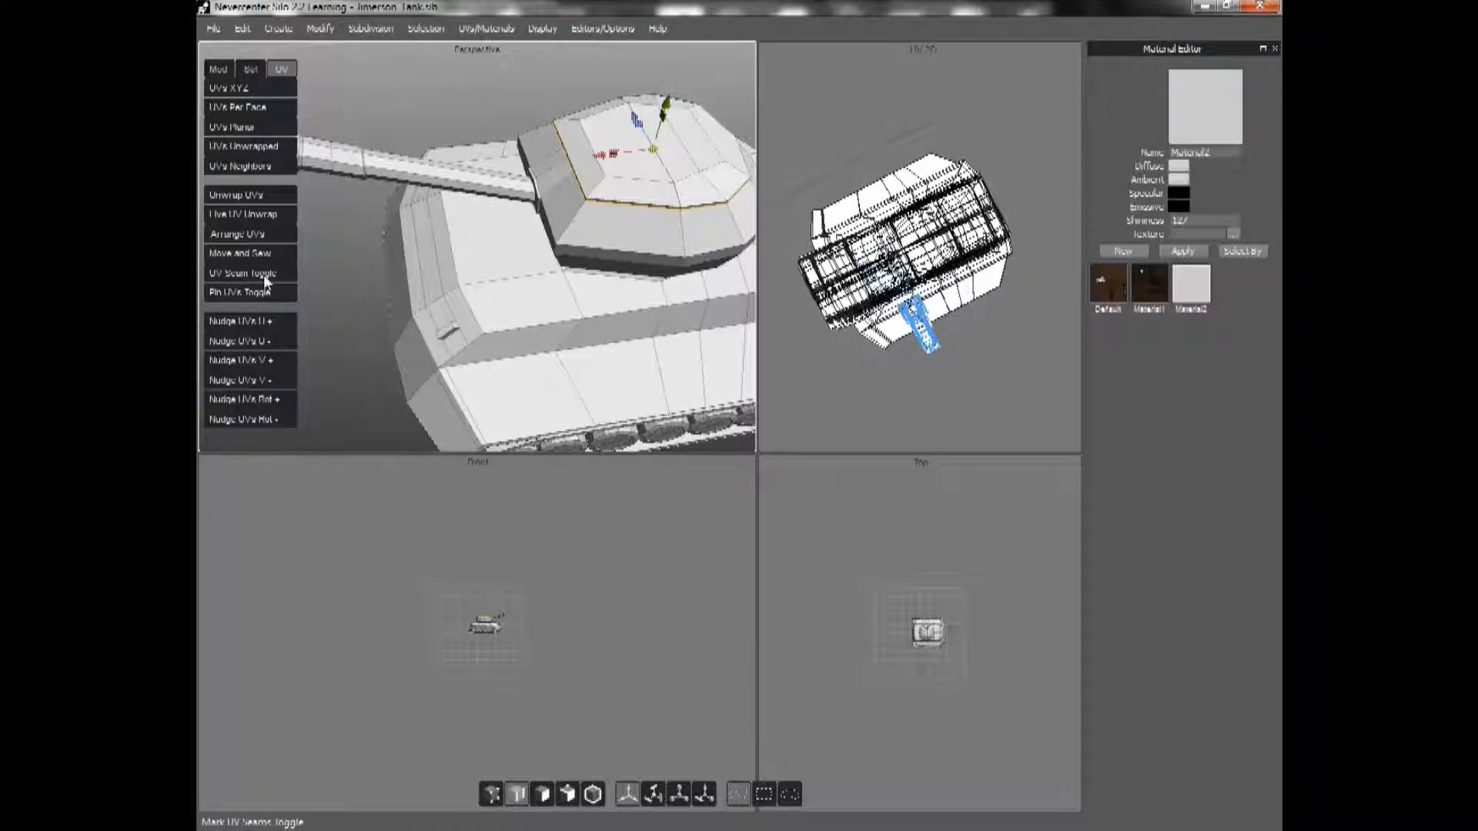
mouse_move(487, 78)
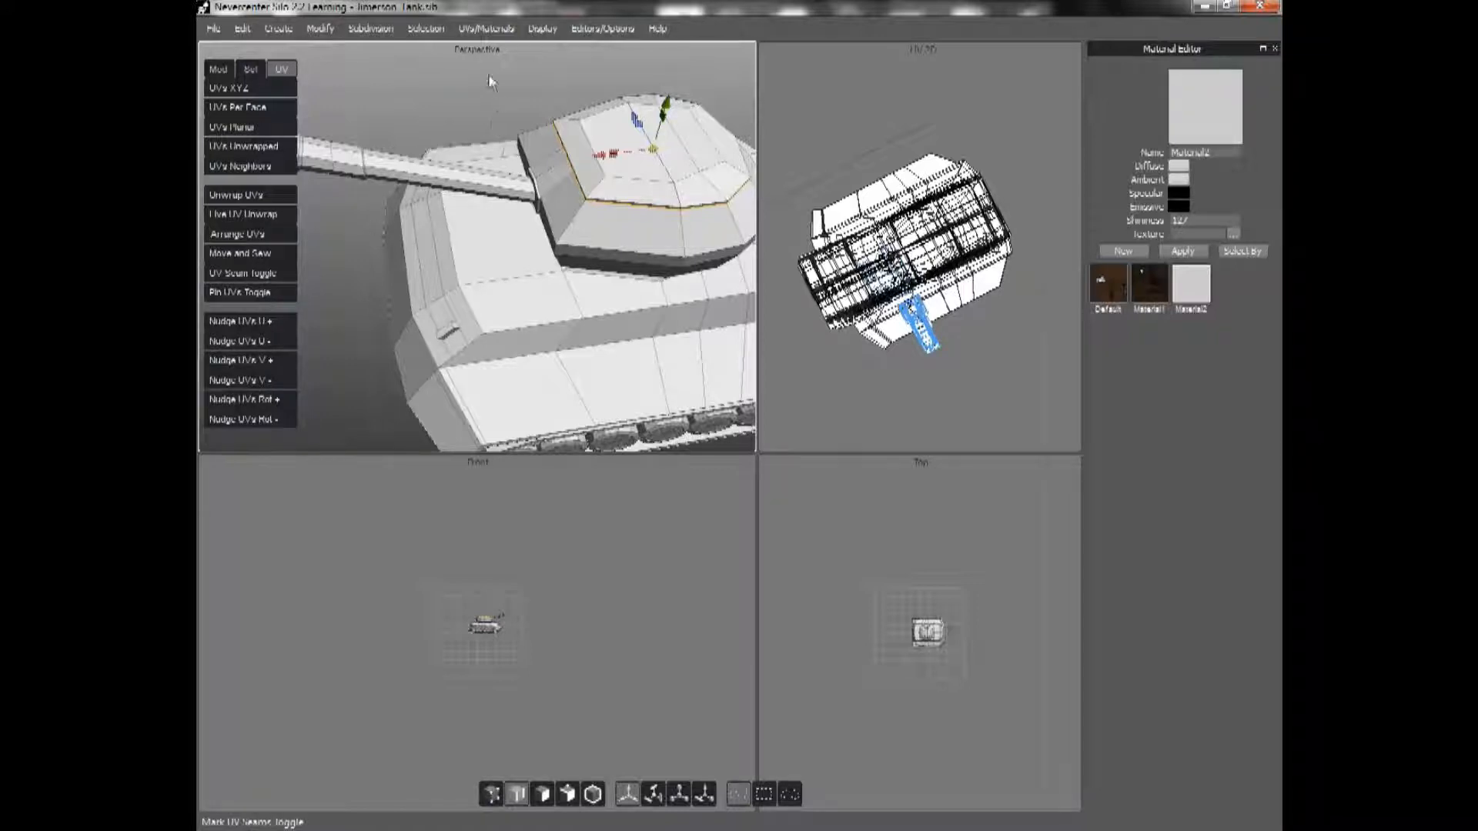
left_click(555, 28)
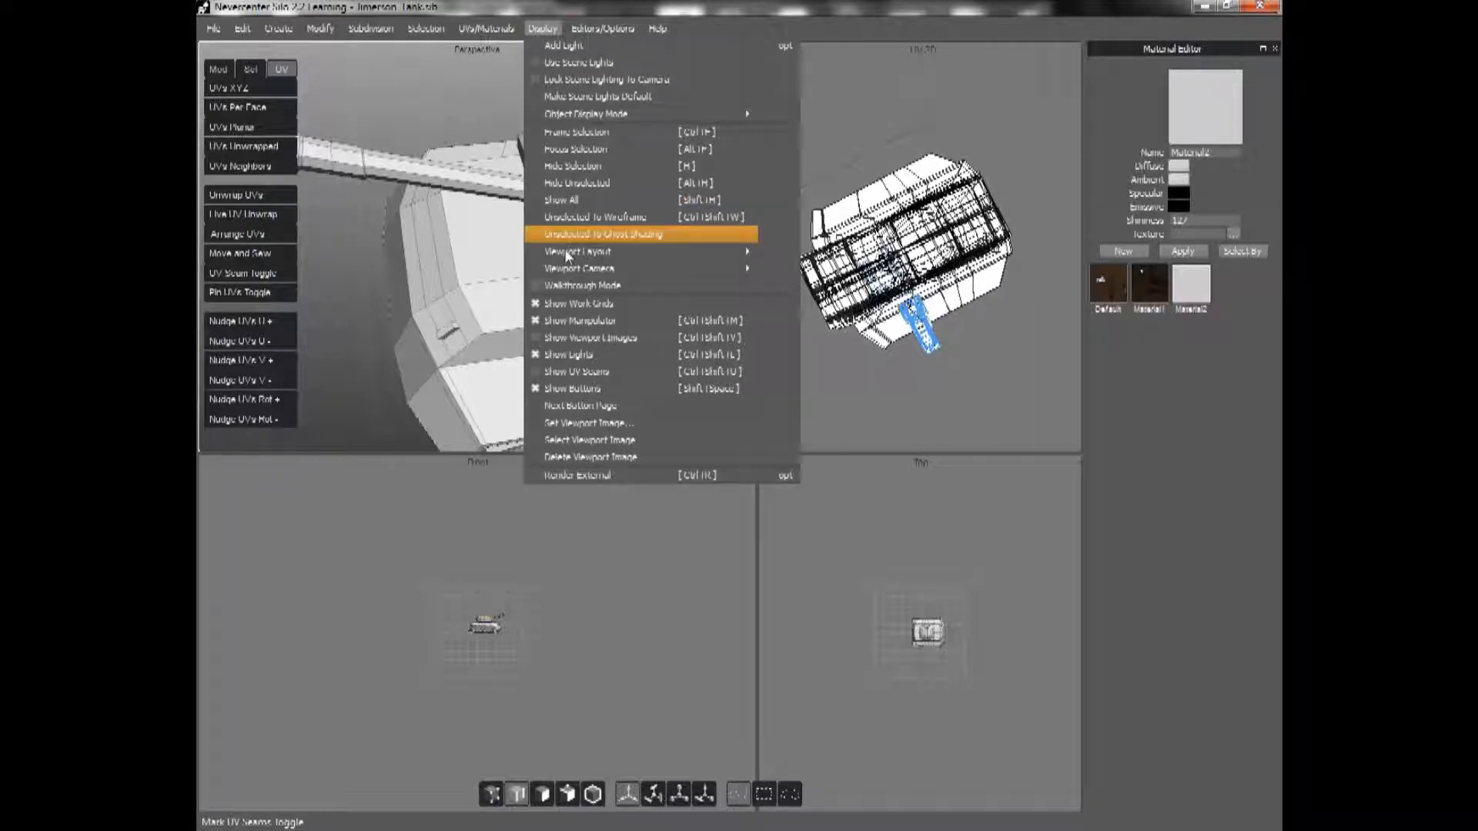
left_click(639, 234)
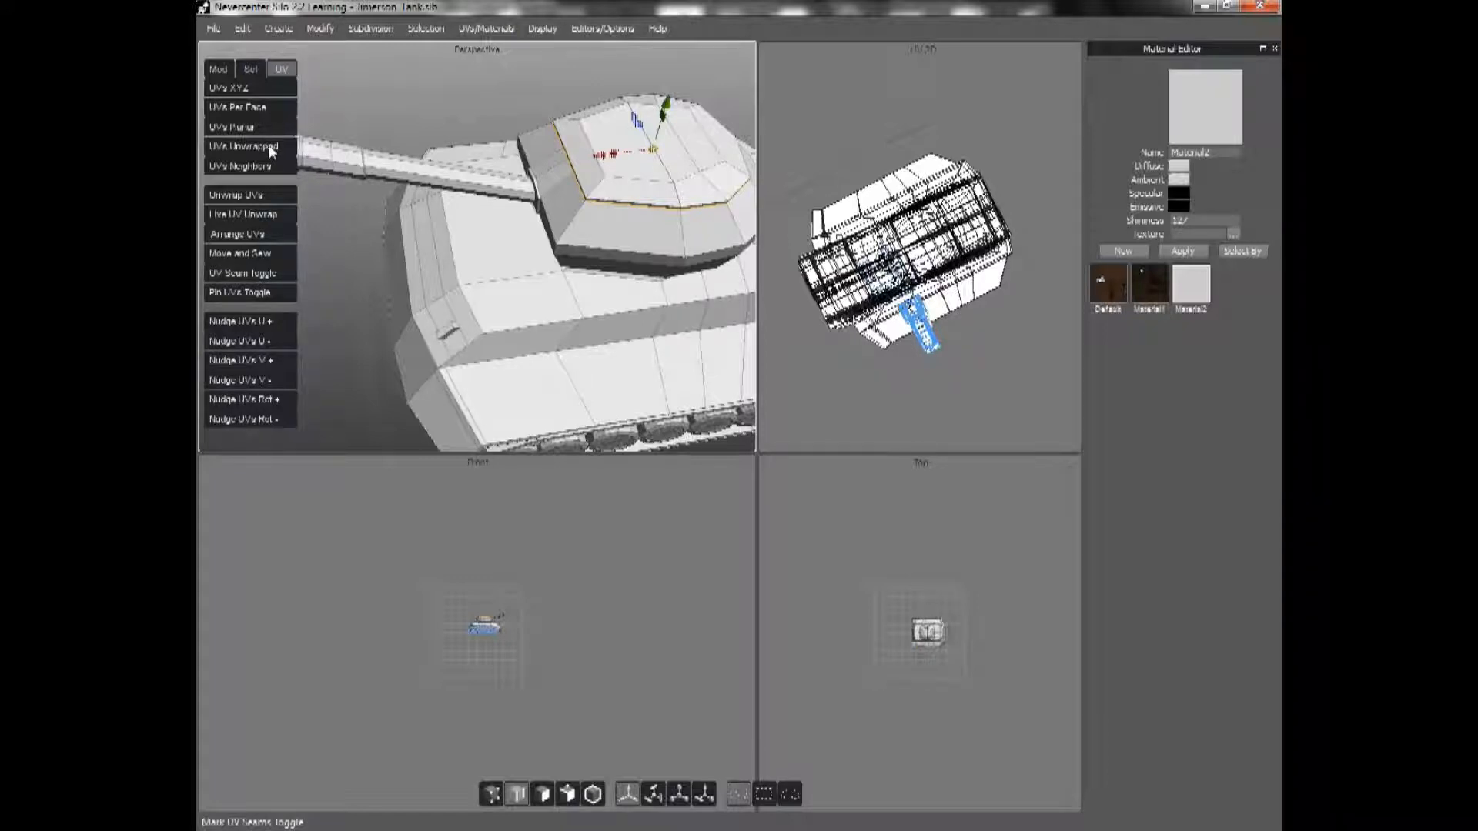
- Show the tank's unwrapped UV layout with the turret top as a separate island
left_click(247, 146)
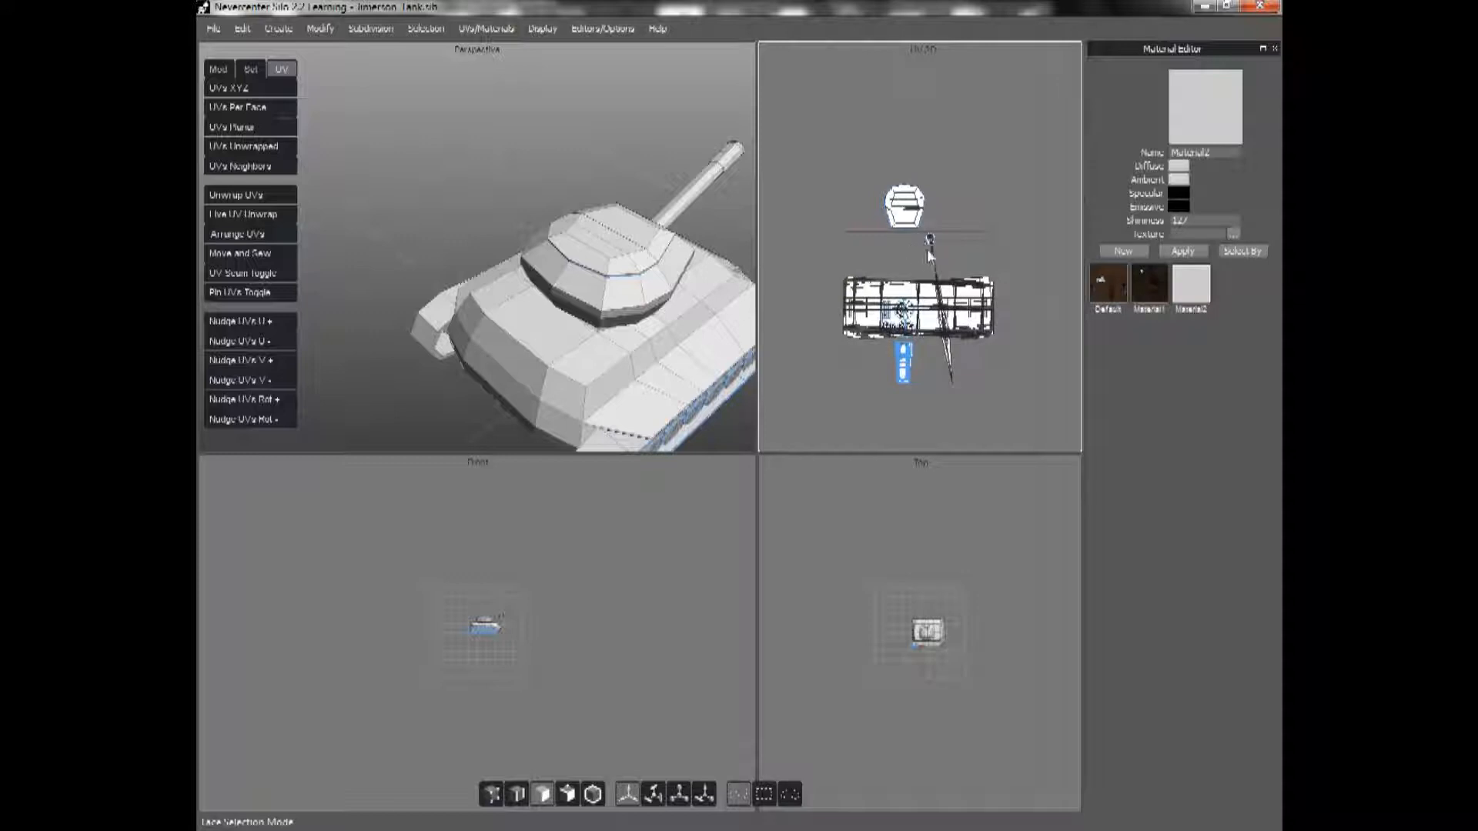
left_click(658, 386)
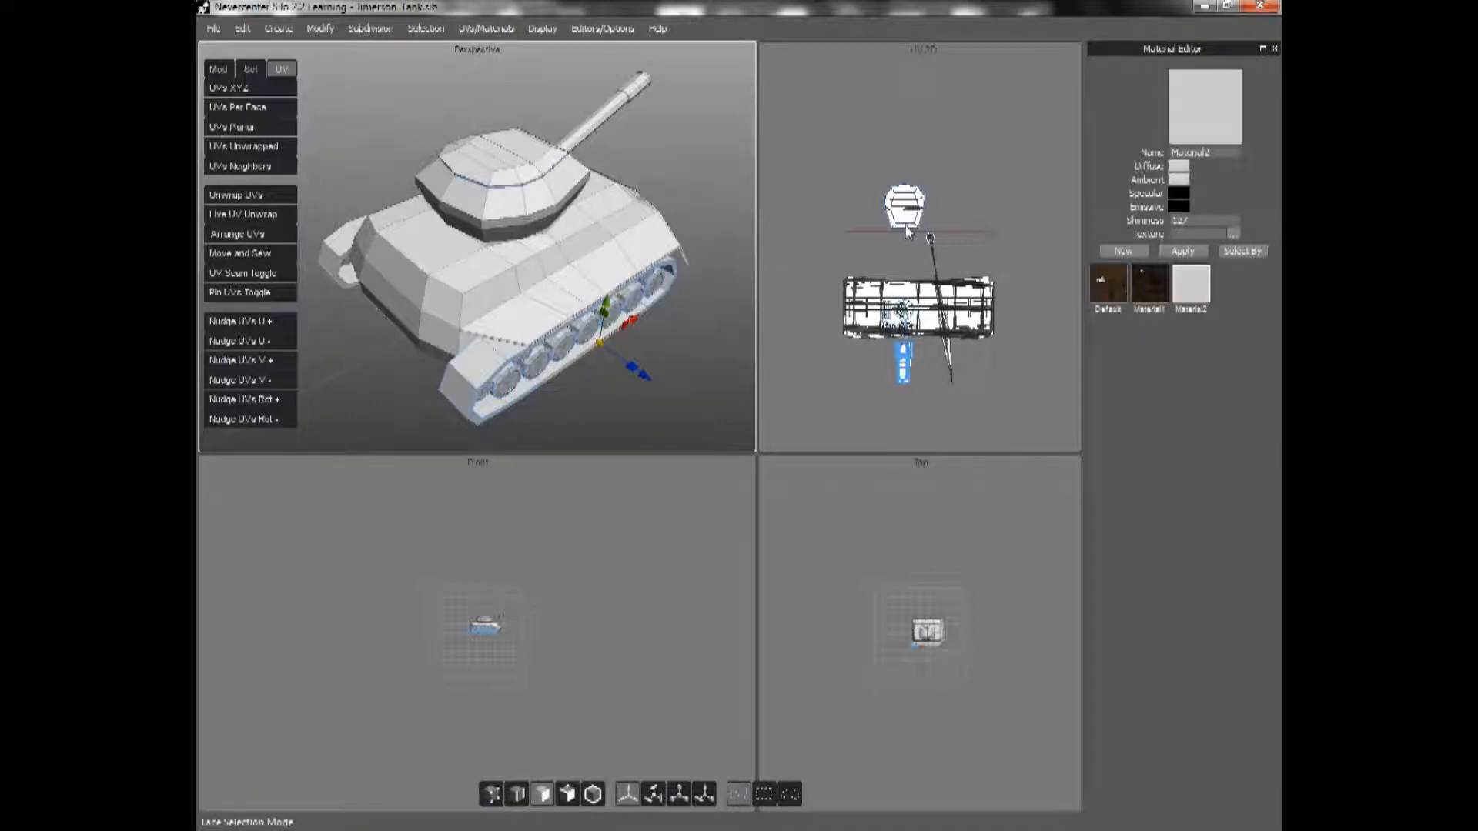
mouse_move(906, 261)
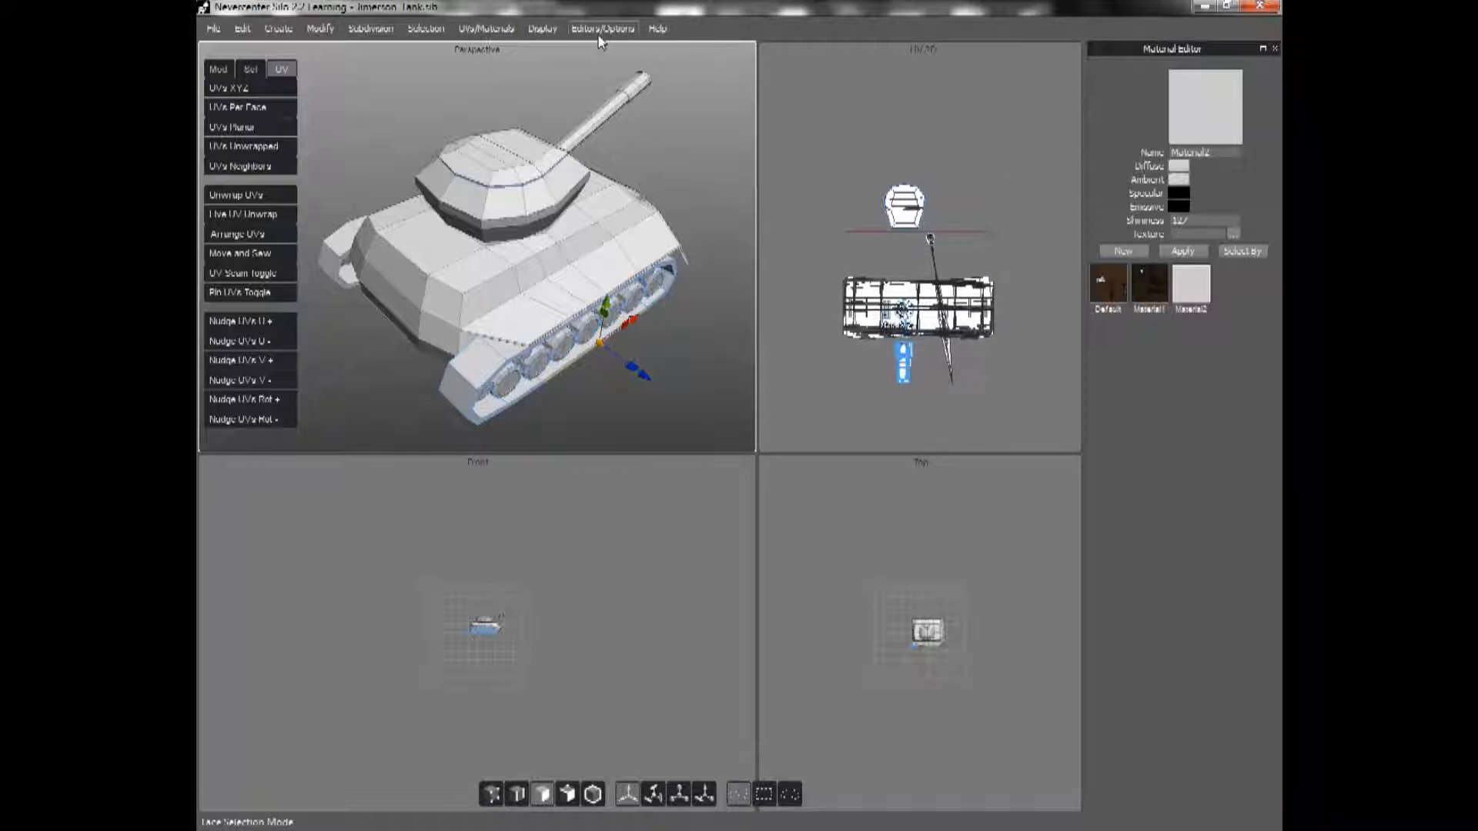
mouse_move(553, 28)
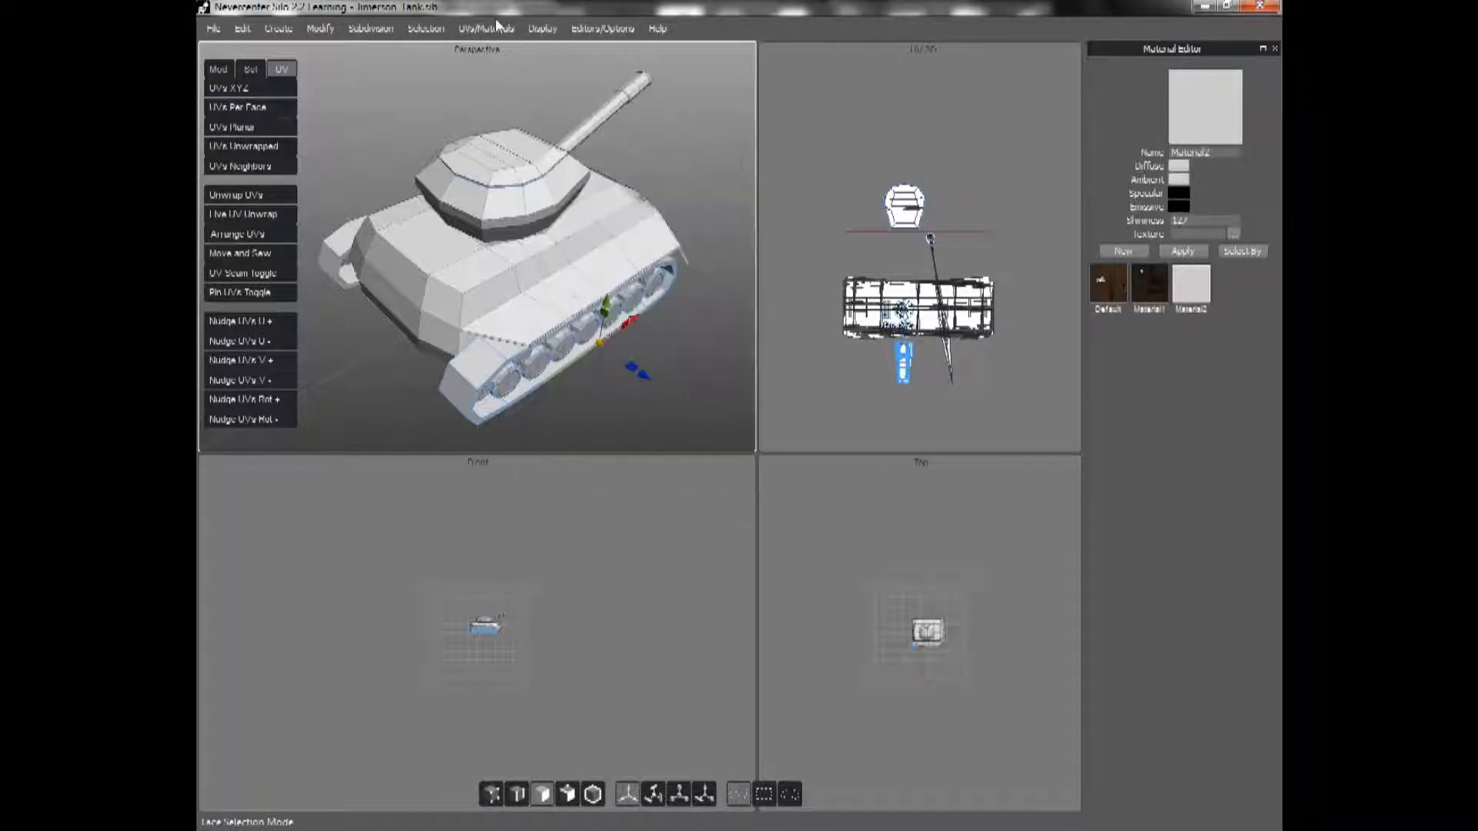
left_click(492, 29)
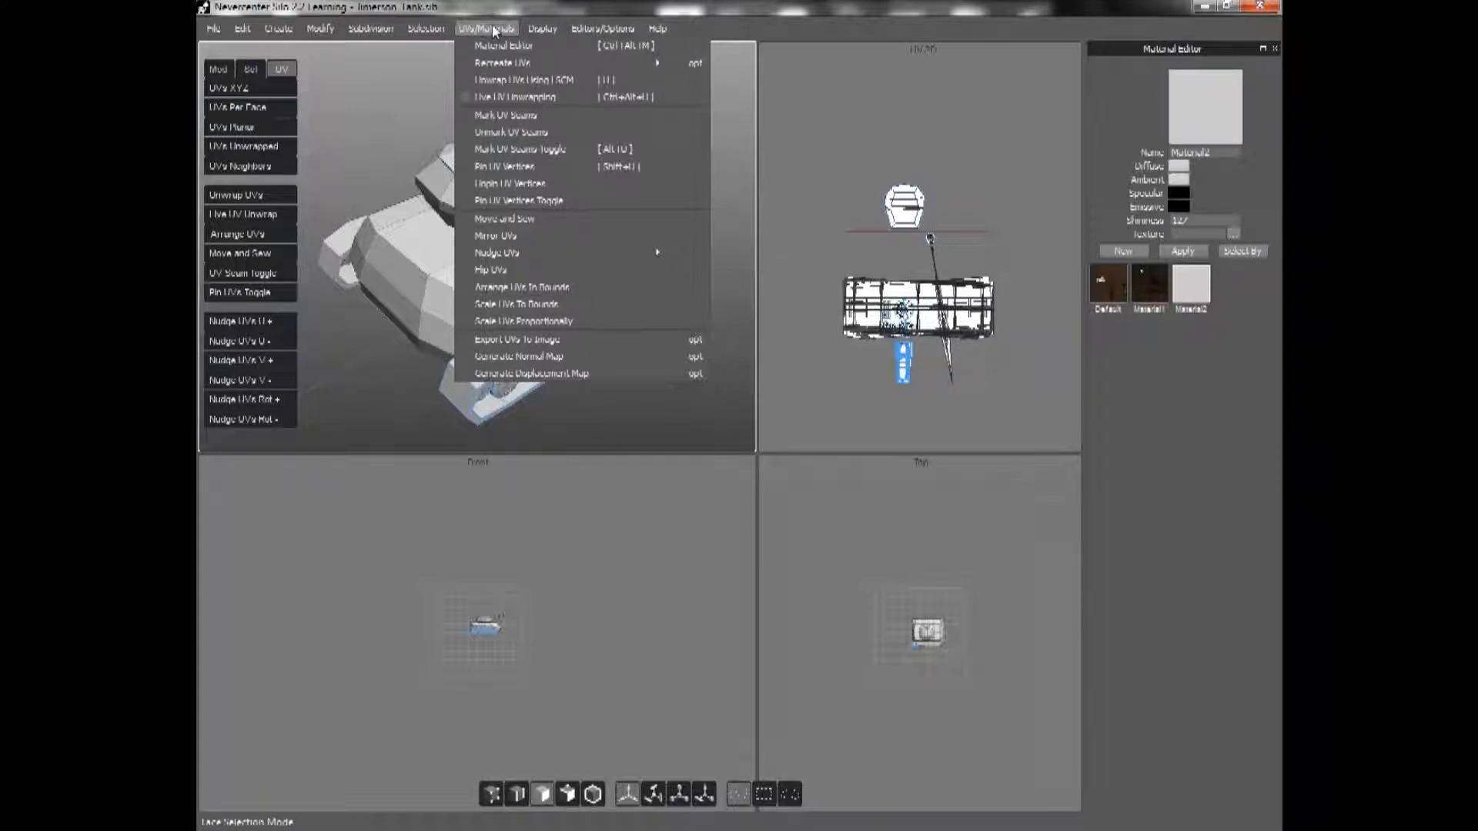
mouse_move(536, 338)
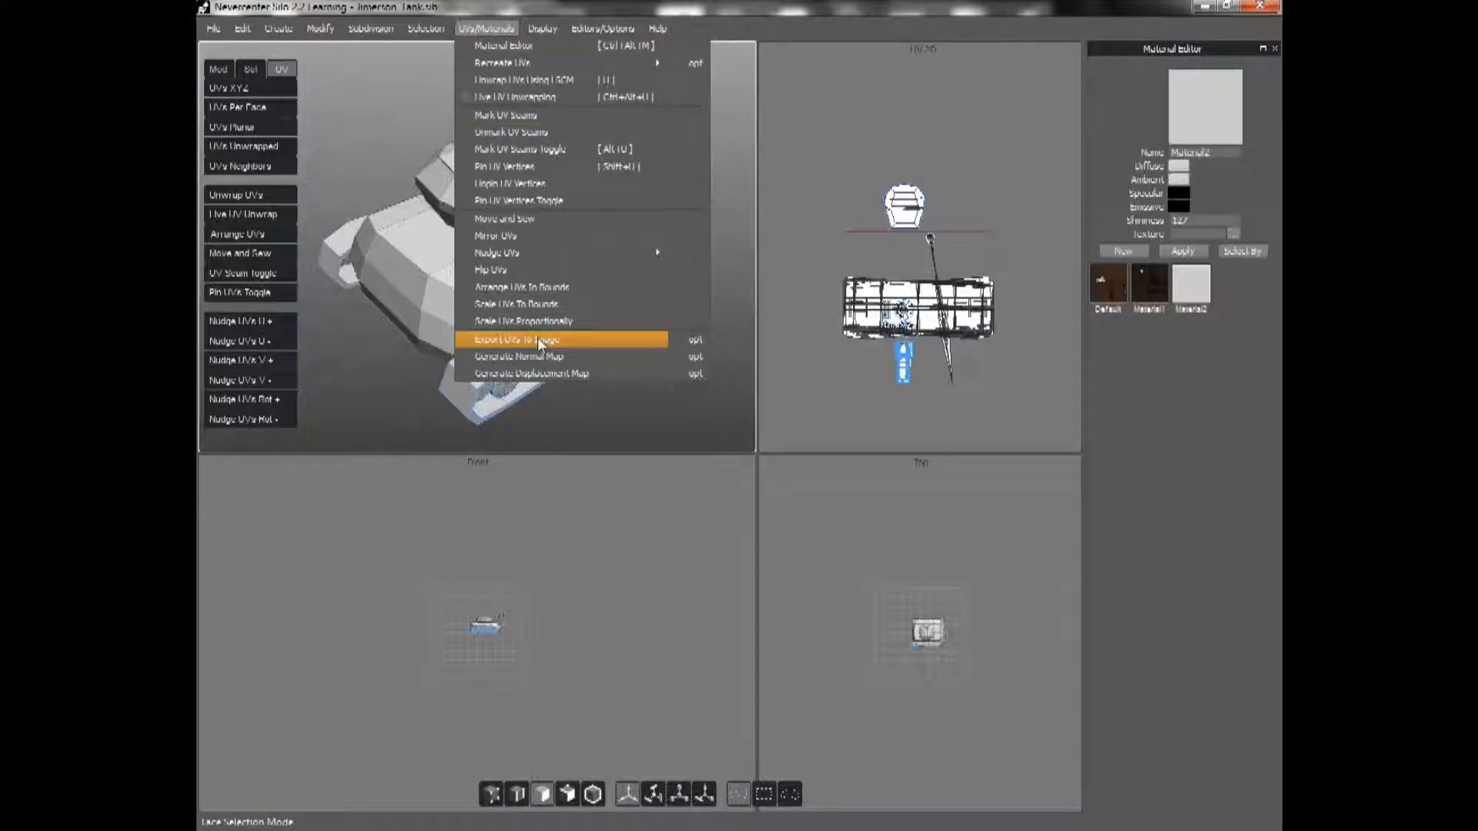
left_click(525, 339)
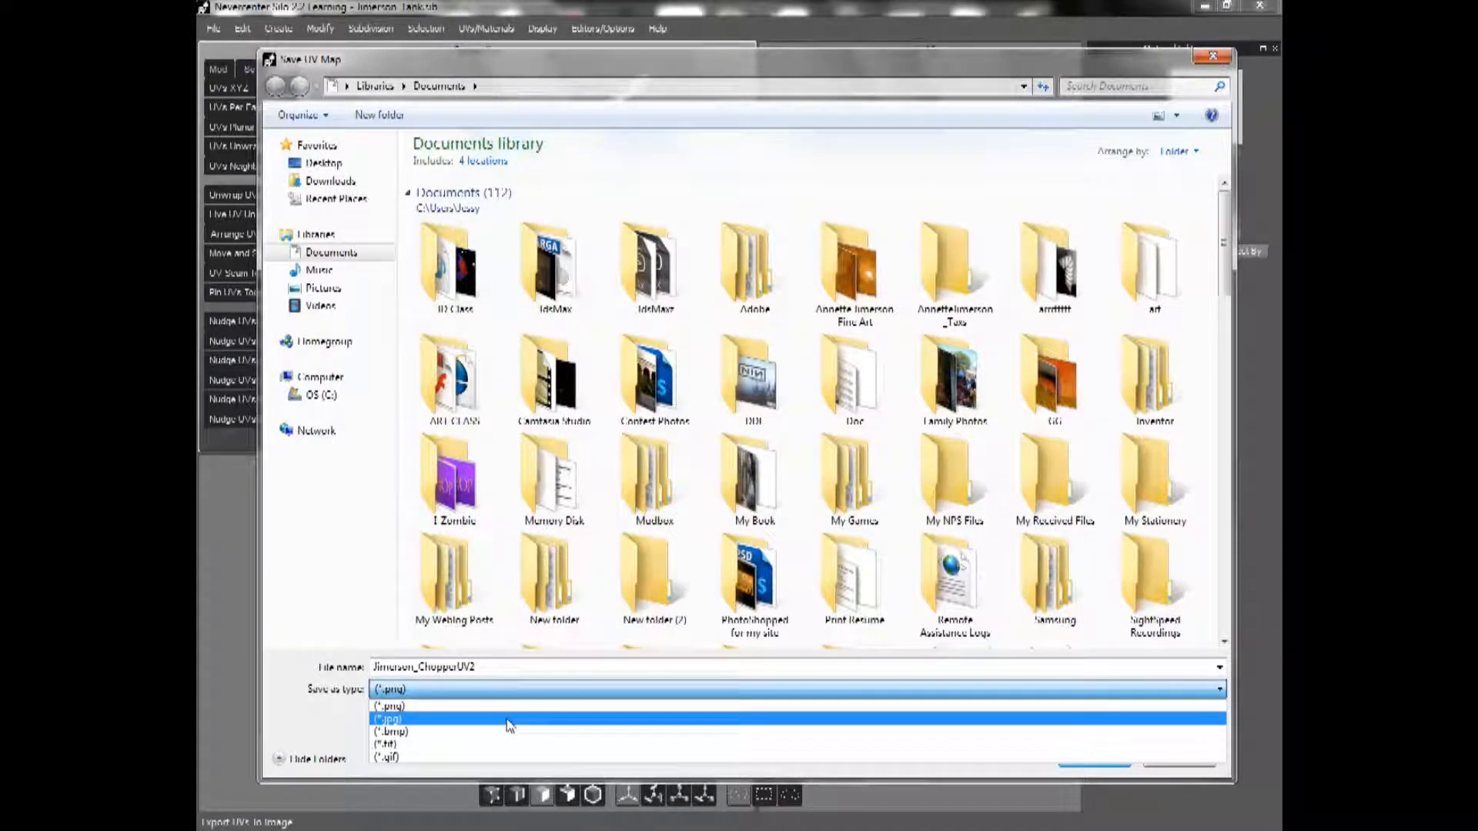
left_click(388, 717)
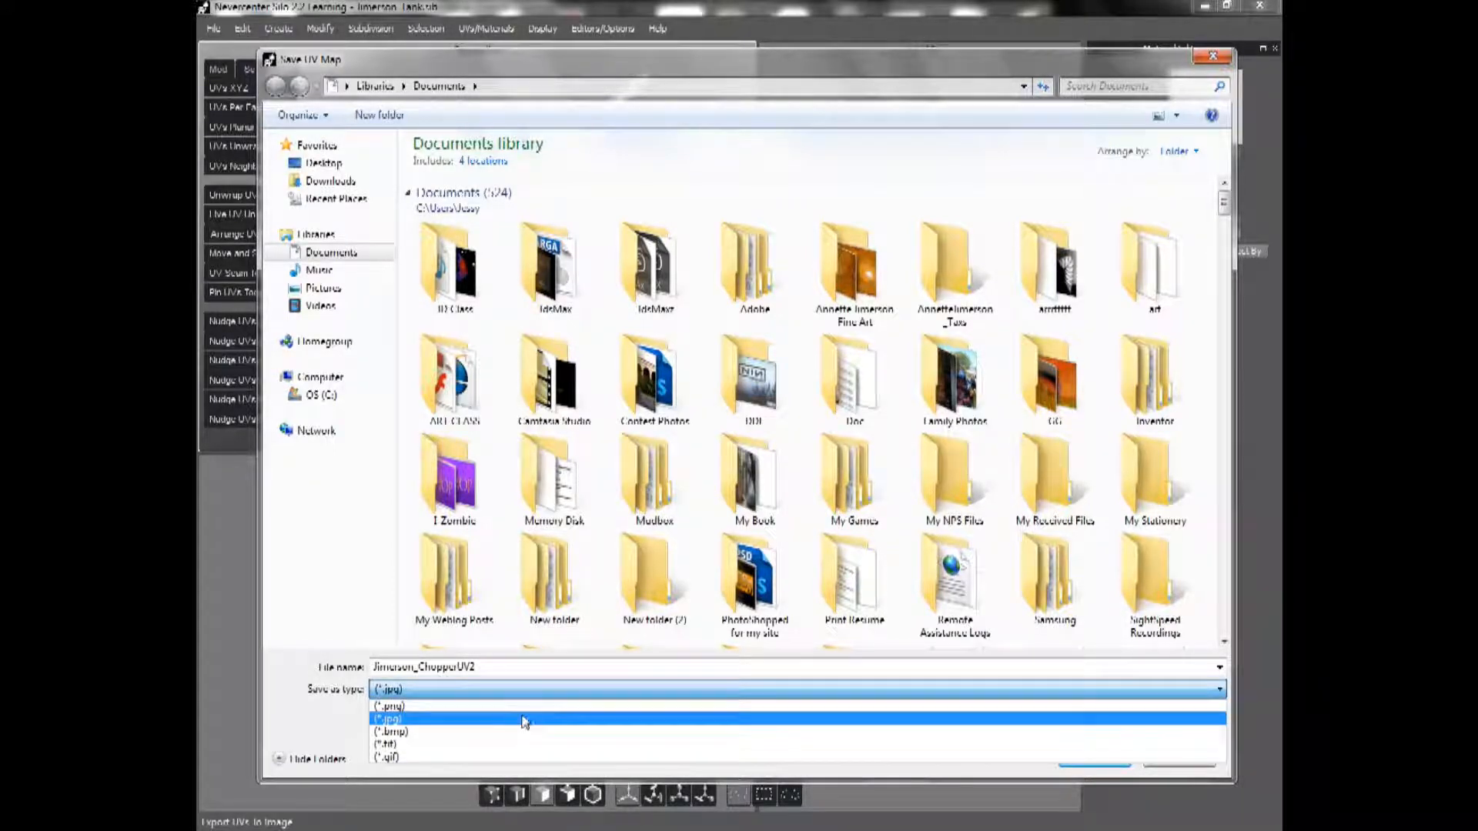
left_click(389, 717)
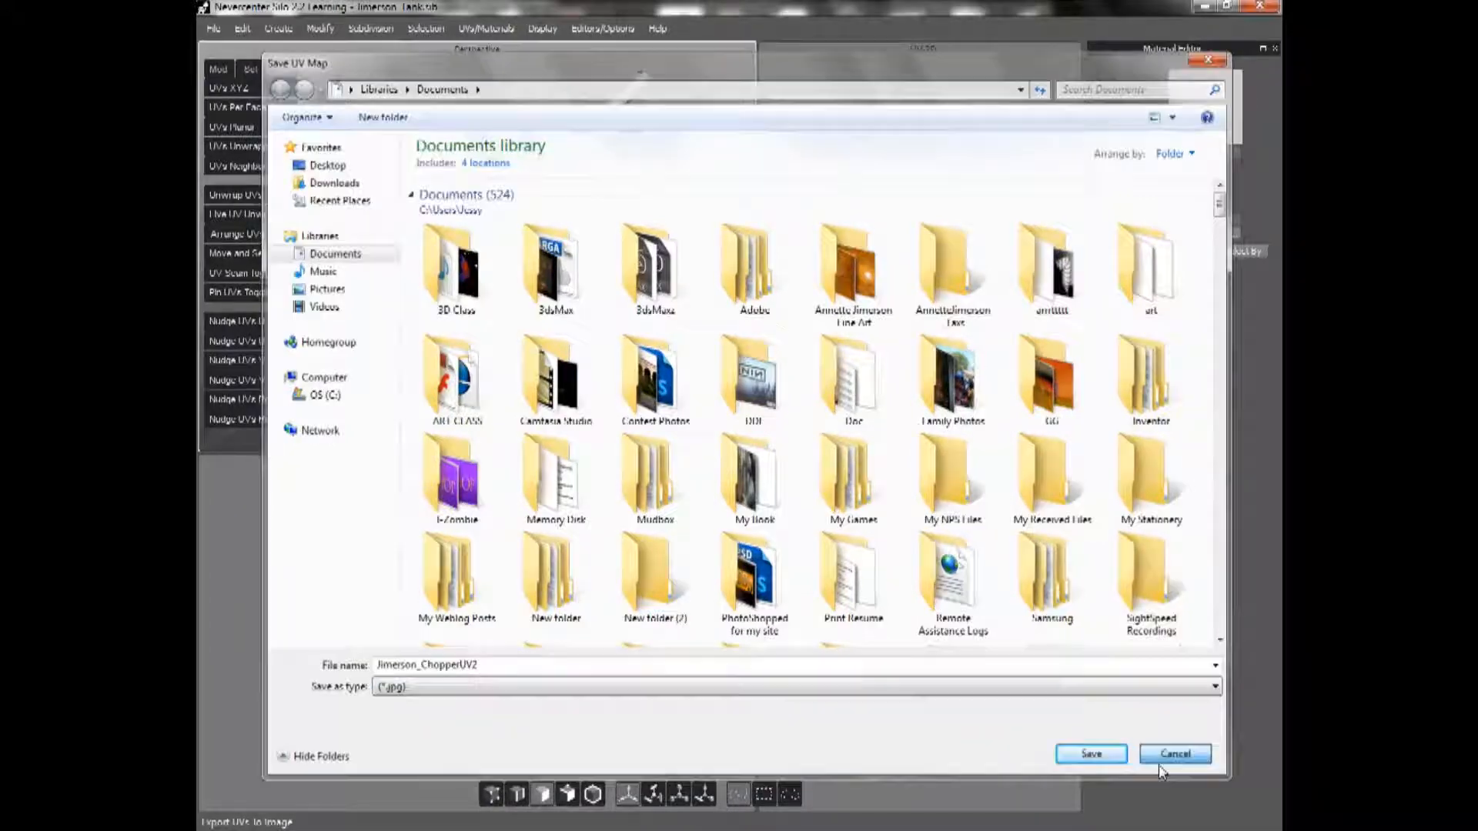
left_click(1174, 754)
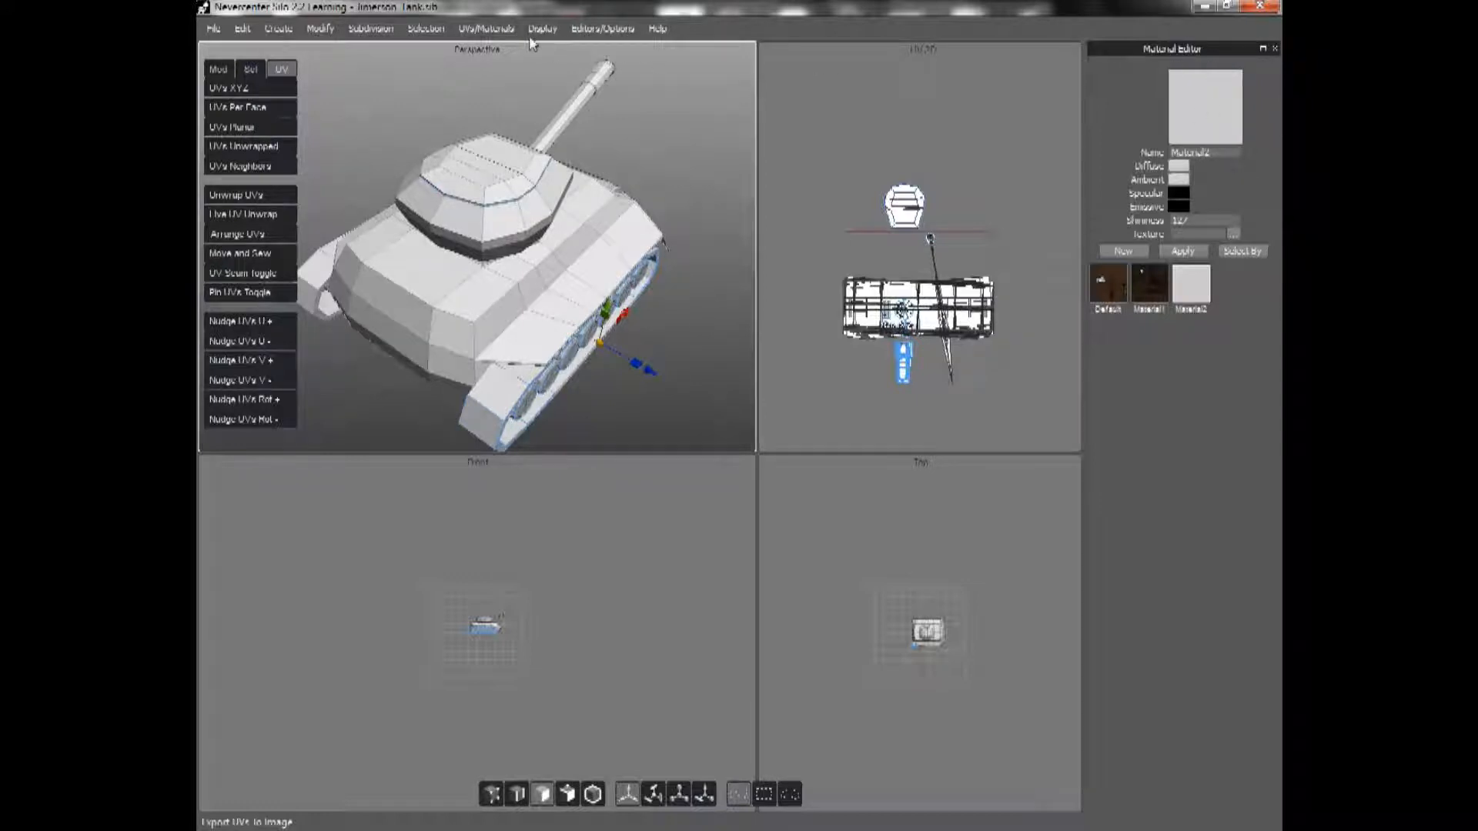
left_click(545, 27)
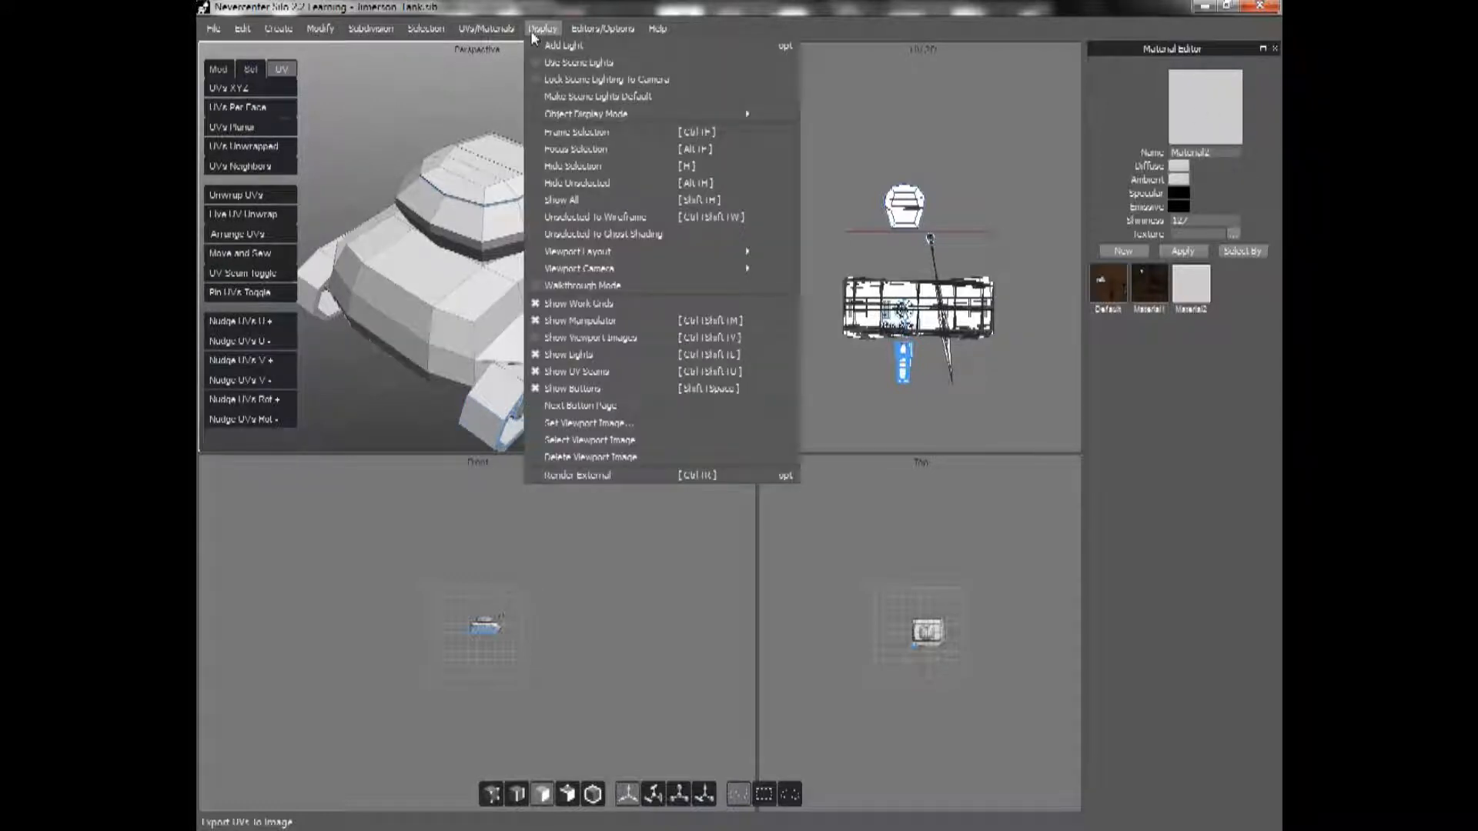
left_click(608, 28)
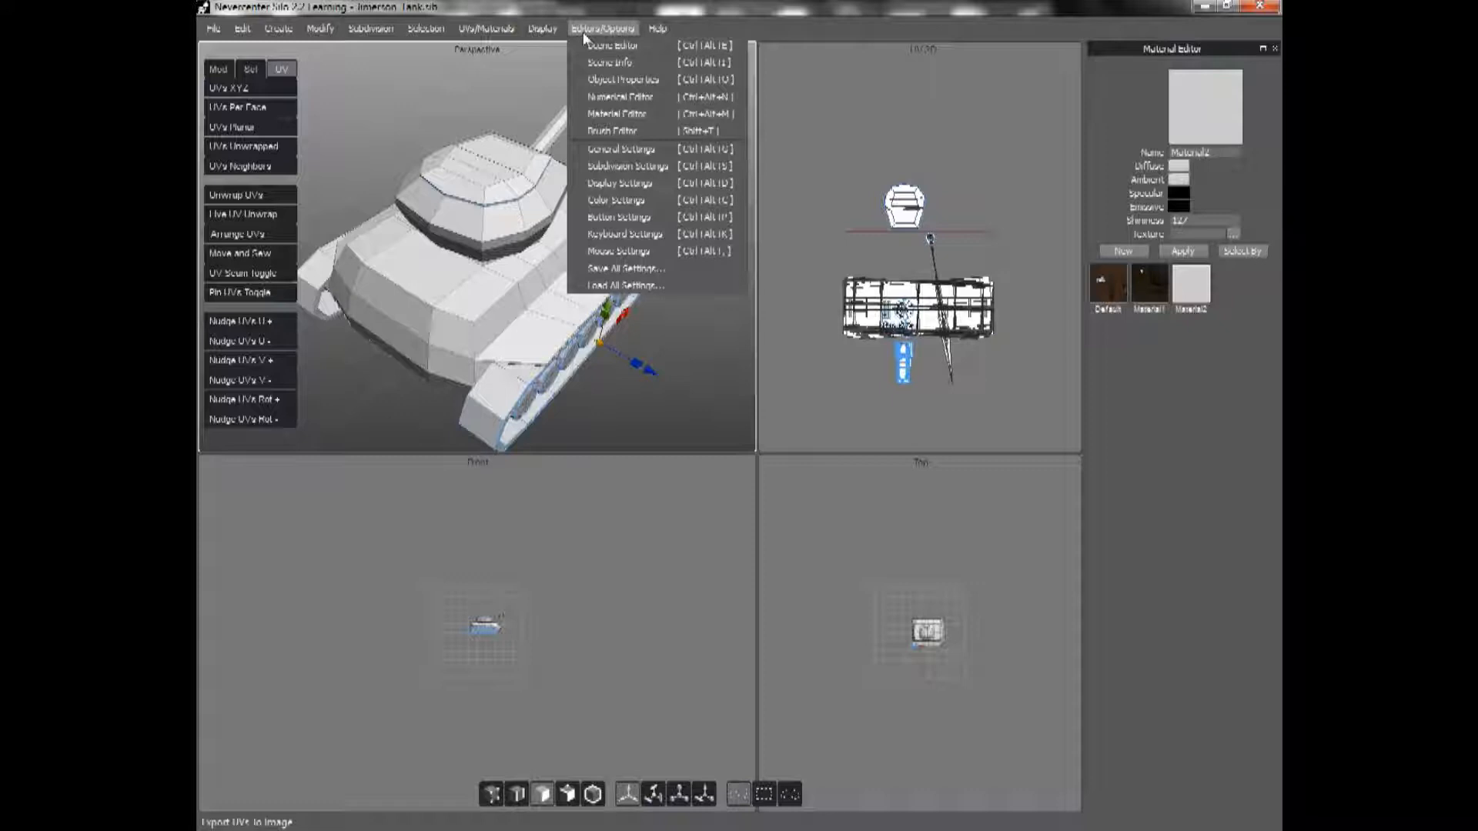
mouse_move(618, 114)
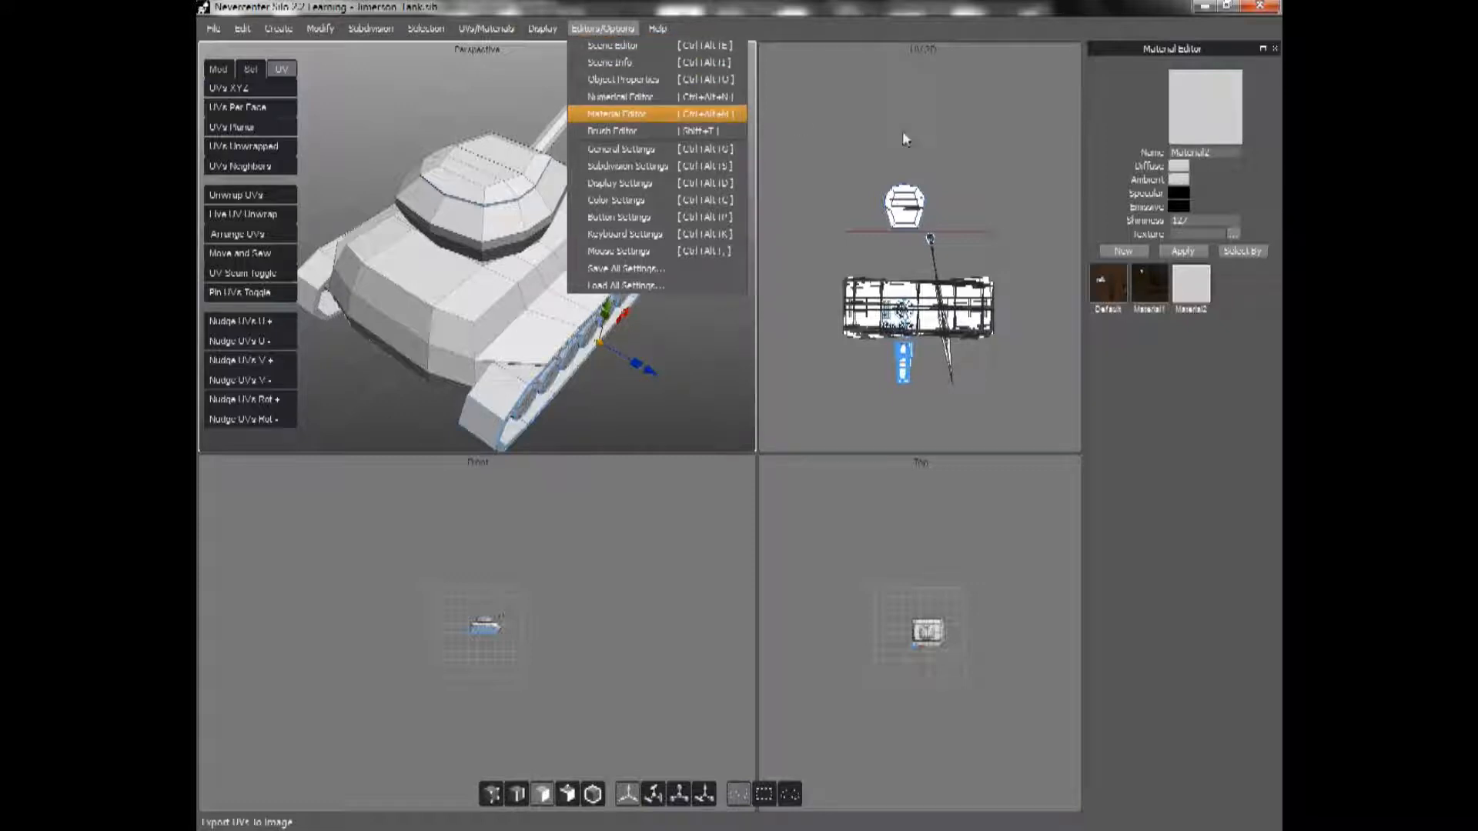
mouse_move(656, 123)
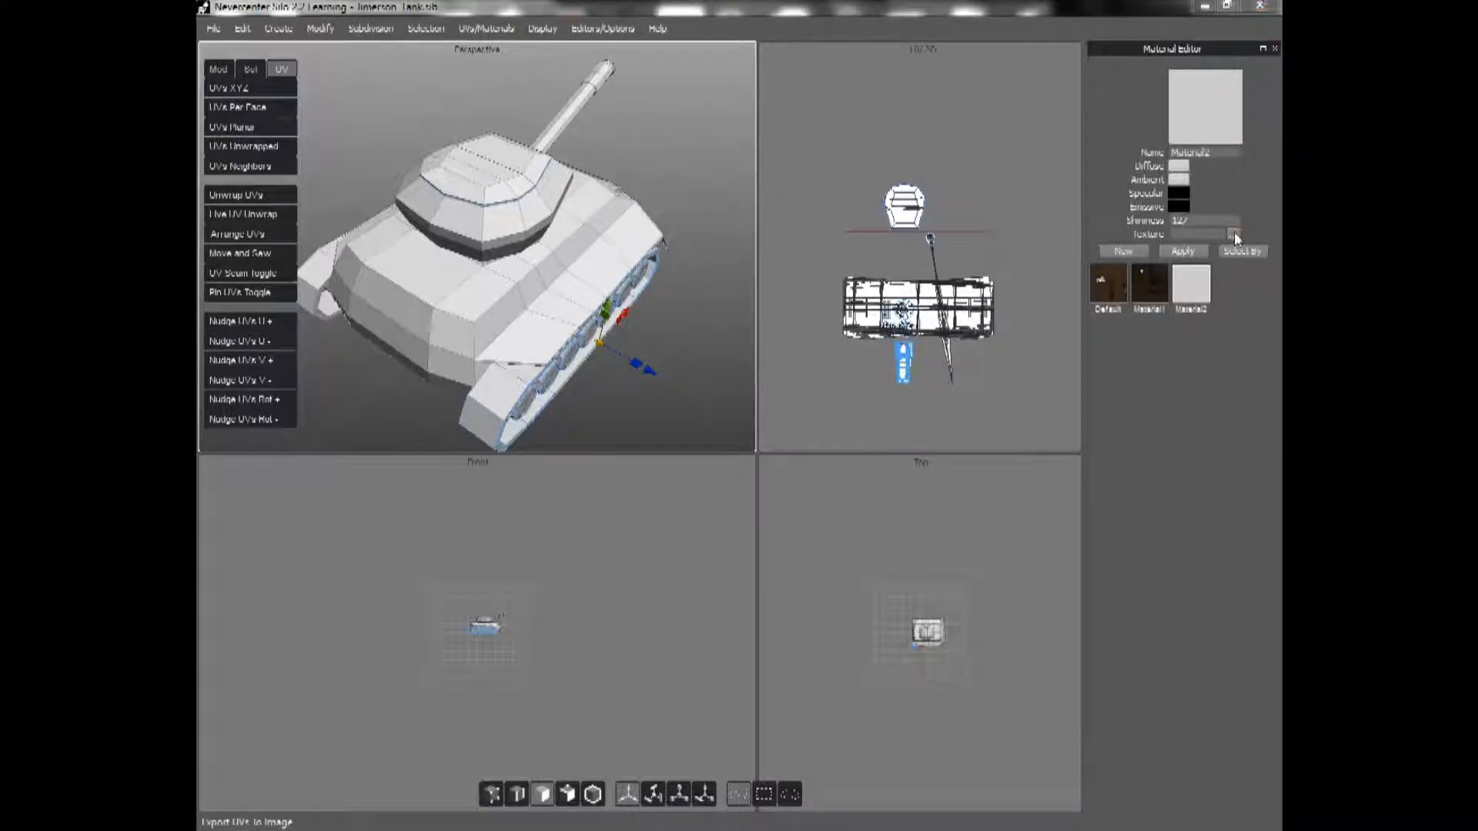
left_click(1234, 234)
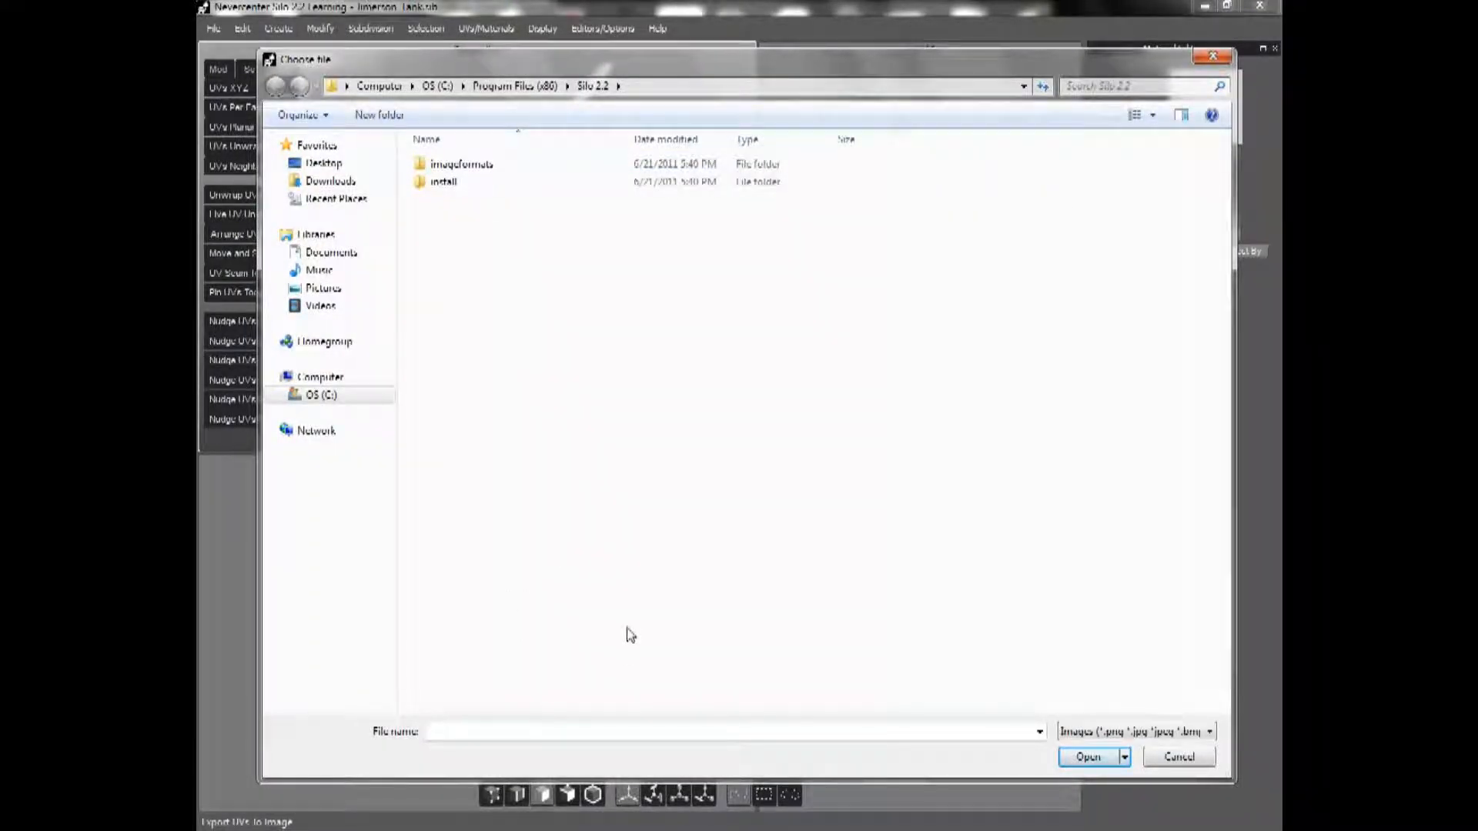
left_click(1180, 758)
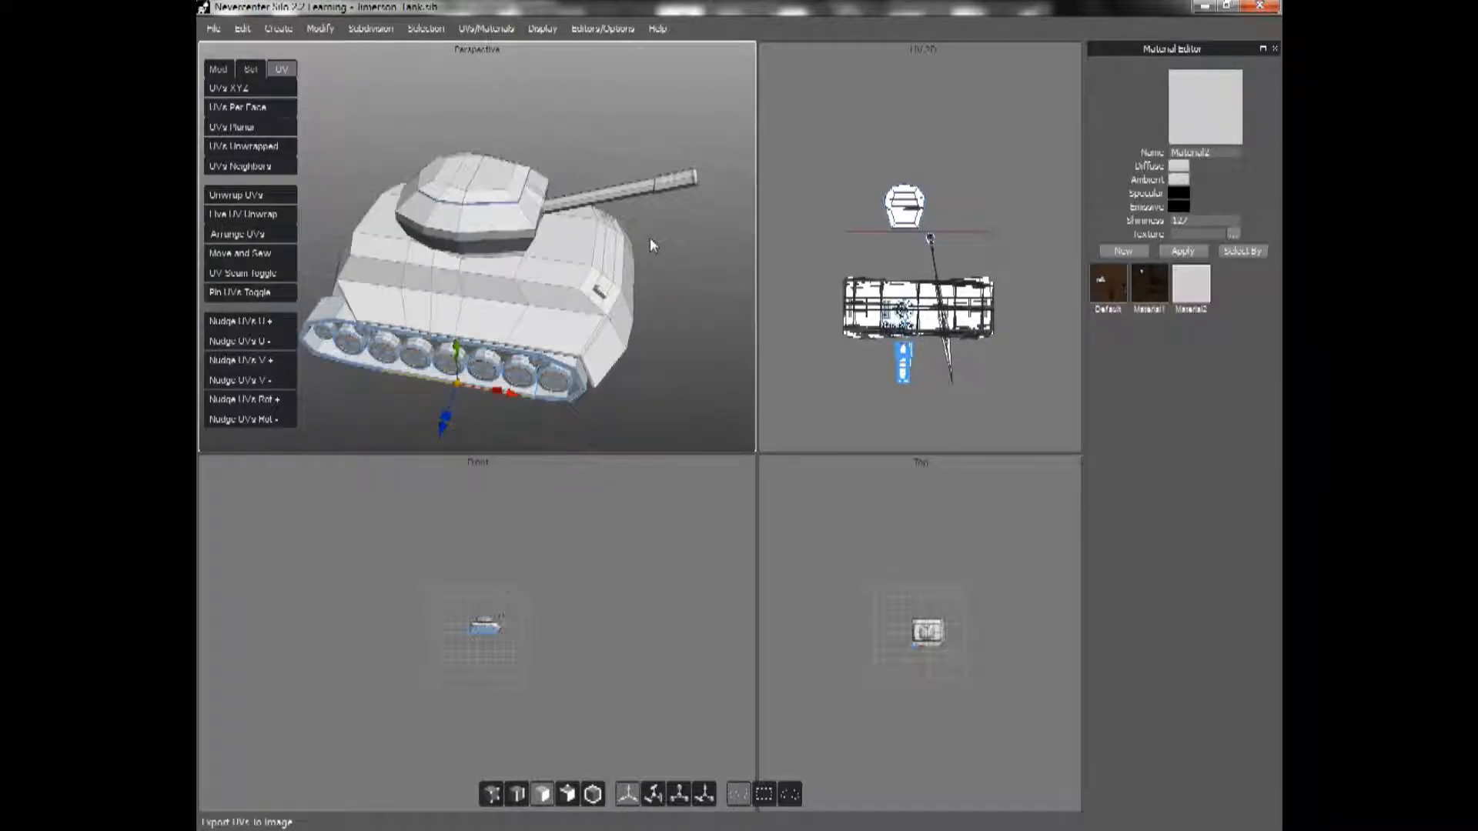
left_click(550, 30)
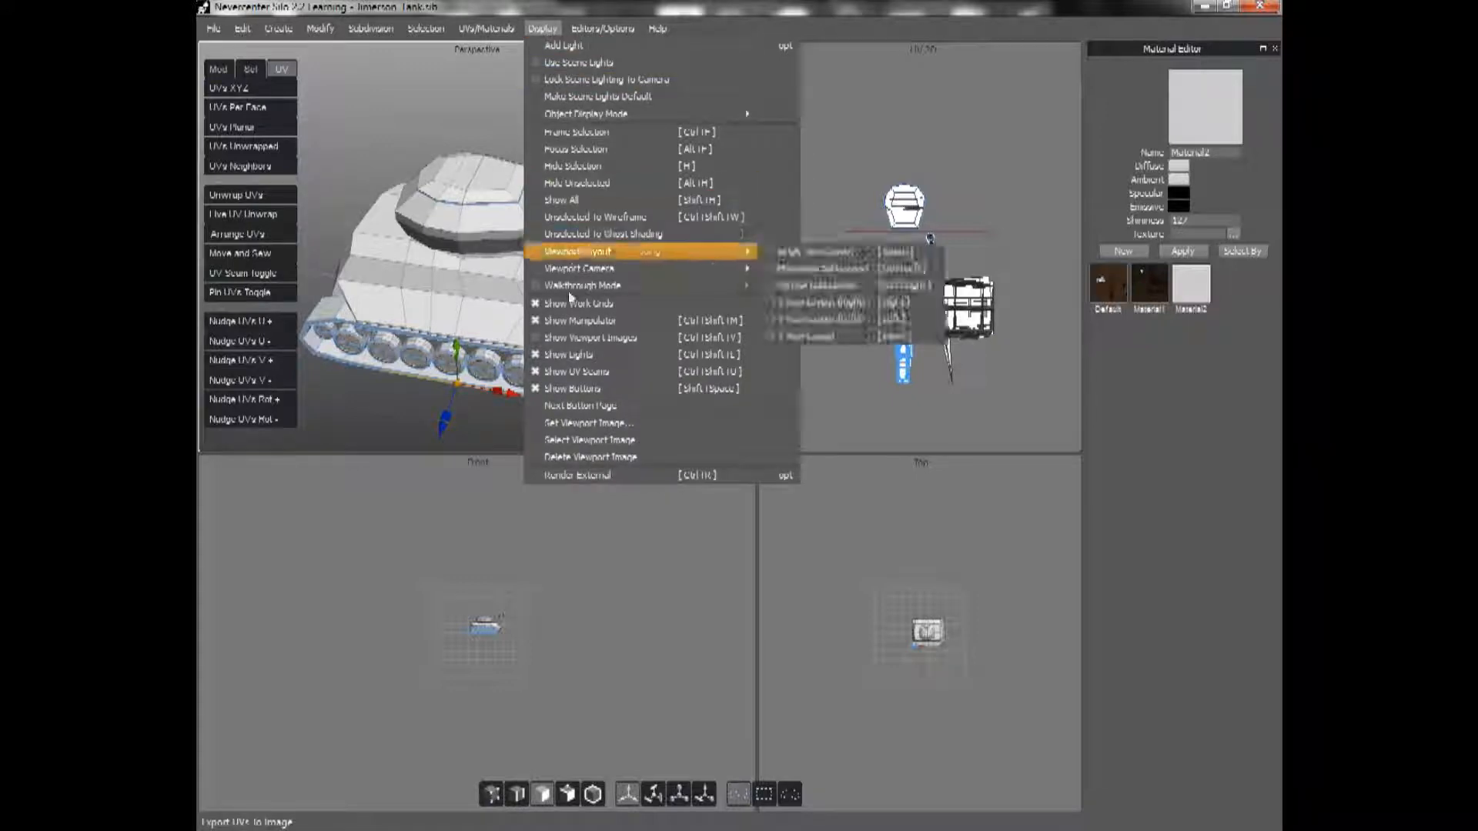
mouse_move(610, 371)
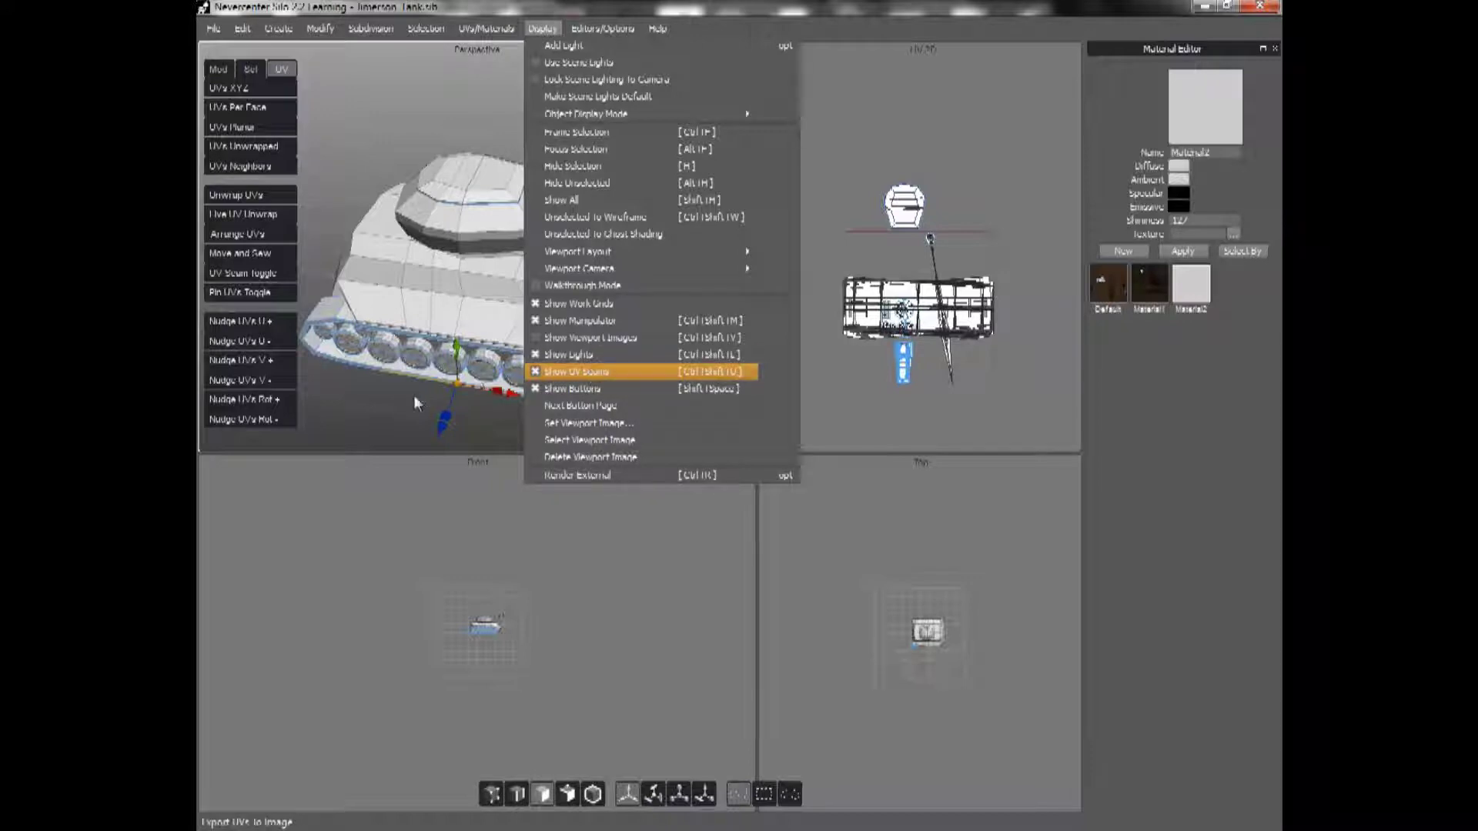
left_click(583, 370)
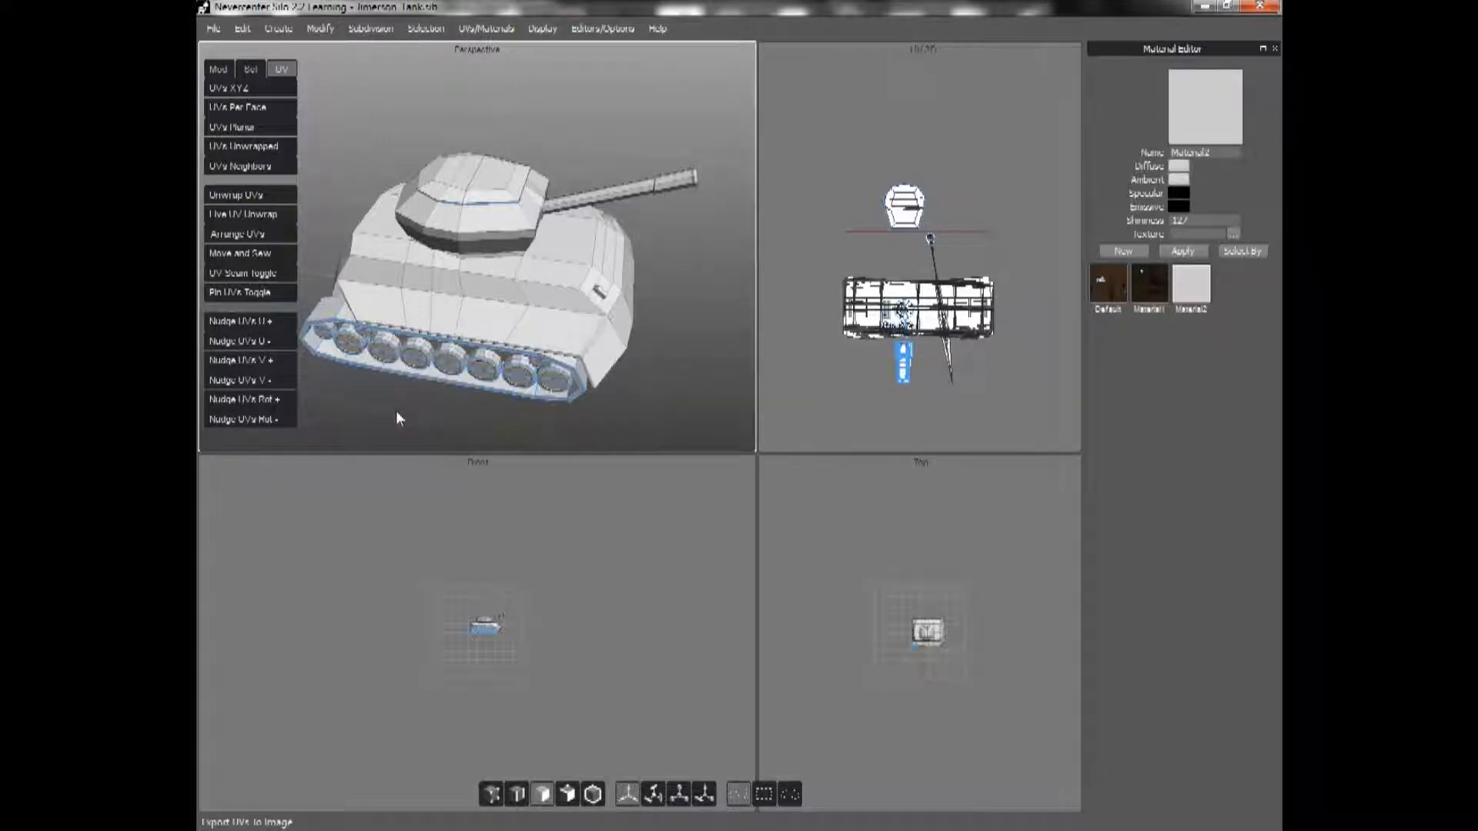